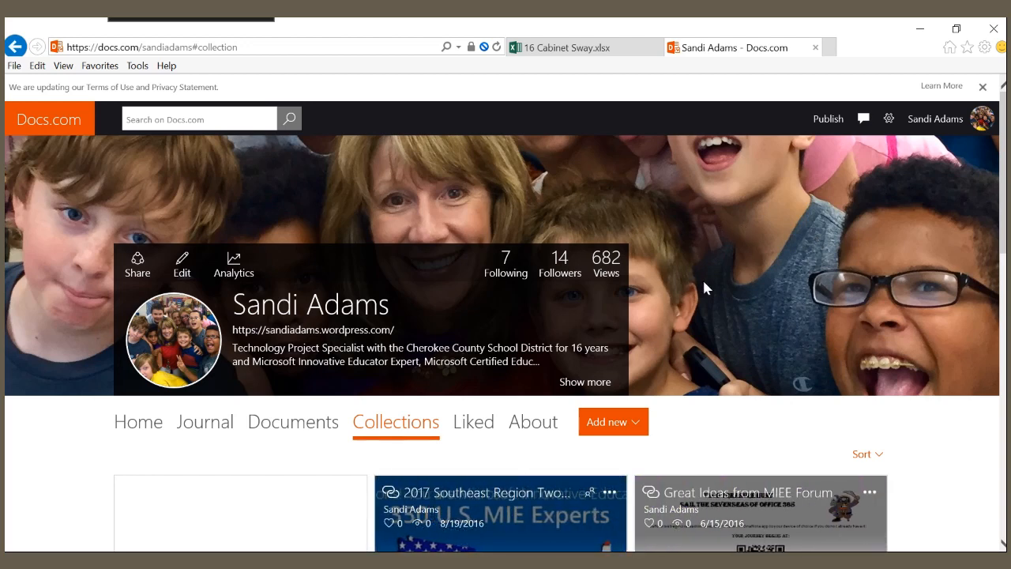
# Show the Add new choices on the Collections page of the Docs.com profile
pyautogui.click(607, 420)
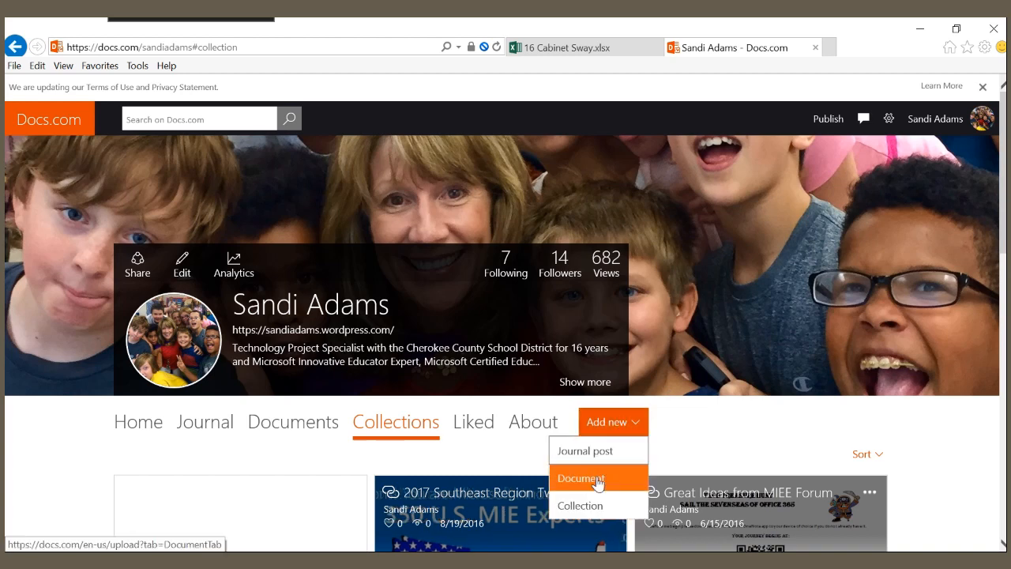
# Create a Limited-visibility collection titled 'Sway Project' and go to its Add links page
pyautogui.click(579, 505)
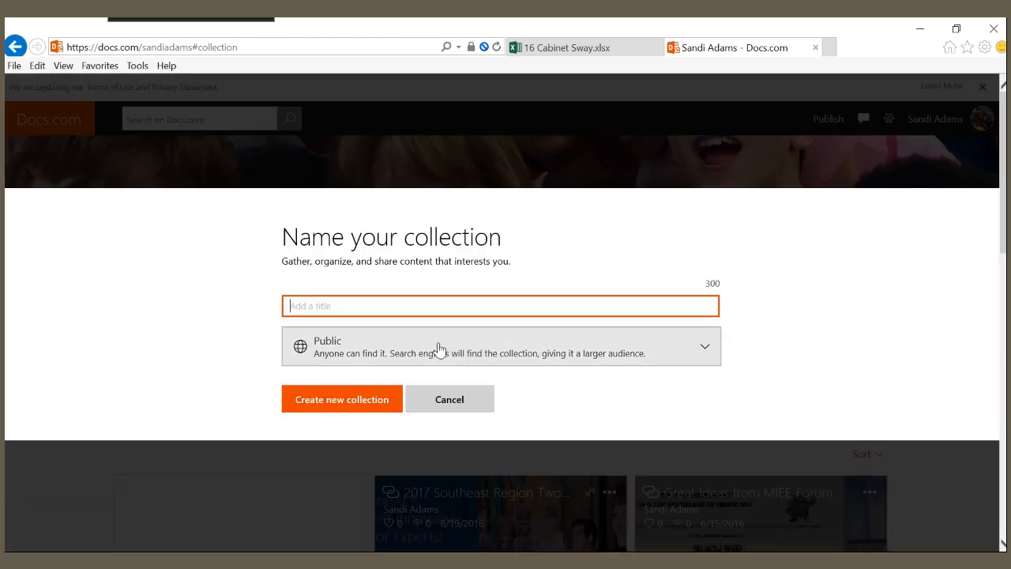
pyautogui.write('Sway Project')
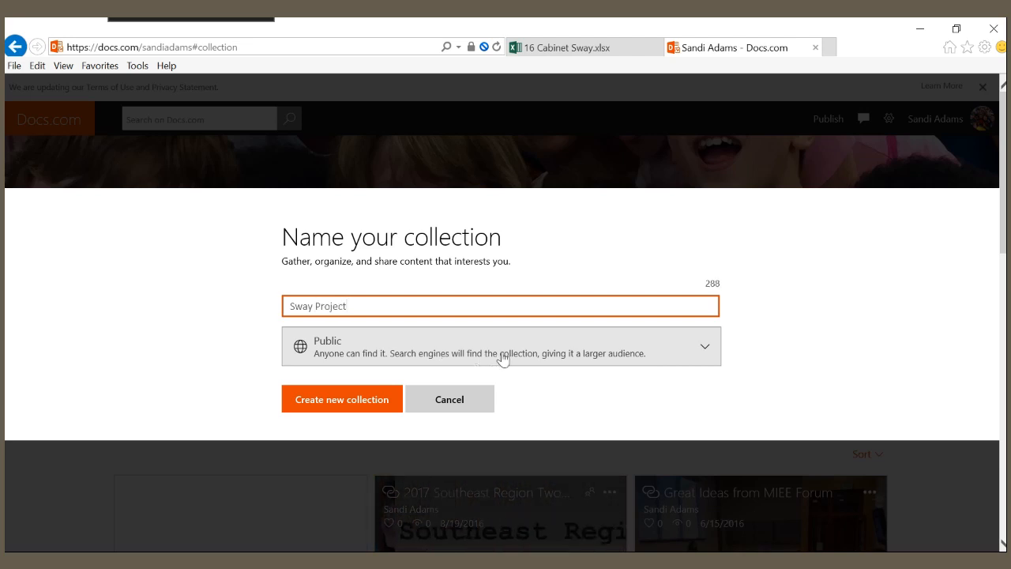
pyautogui.click(501, 346)
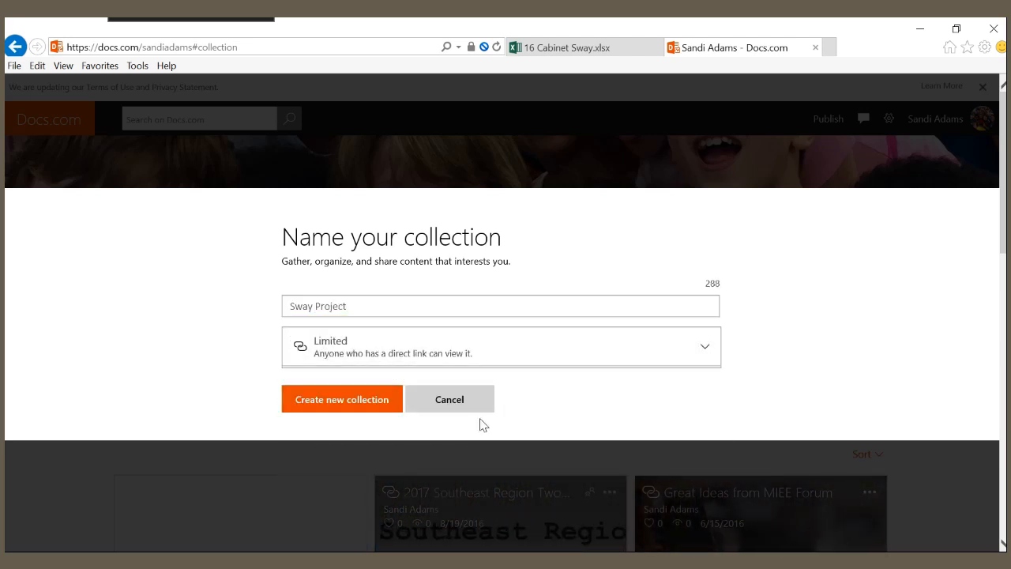
pyautogui.click(341, 398)
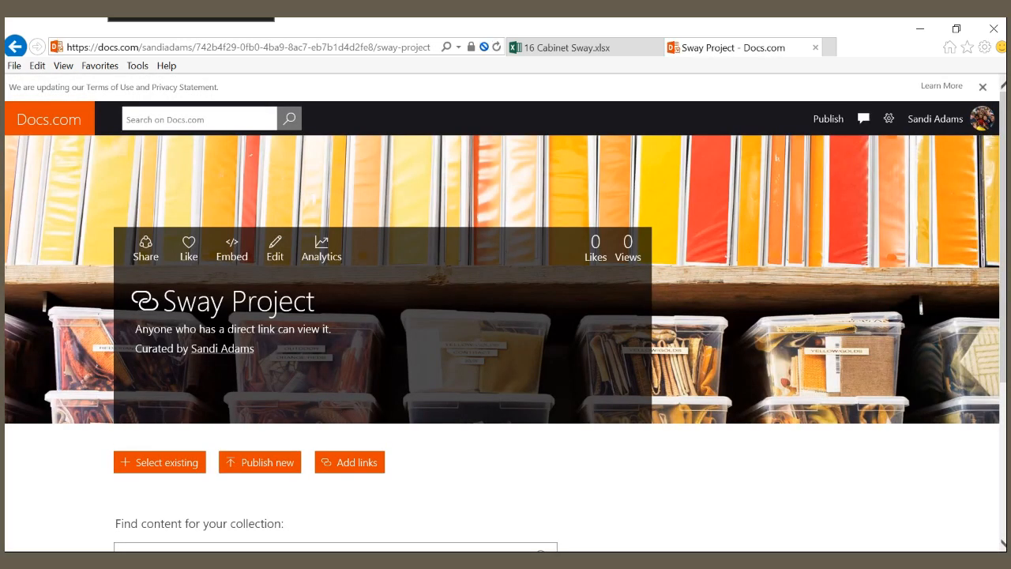
pyautogui.moveTo(367, 466)
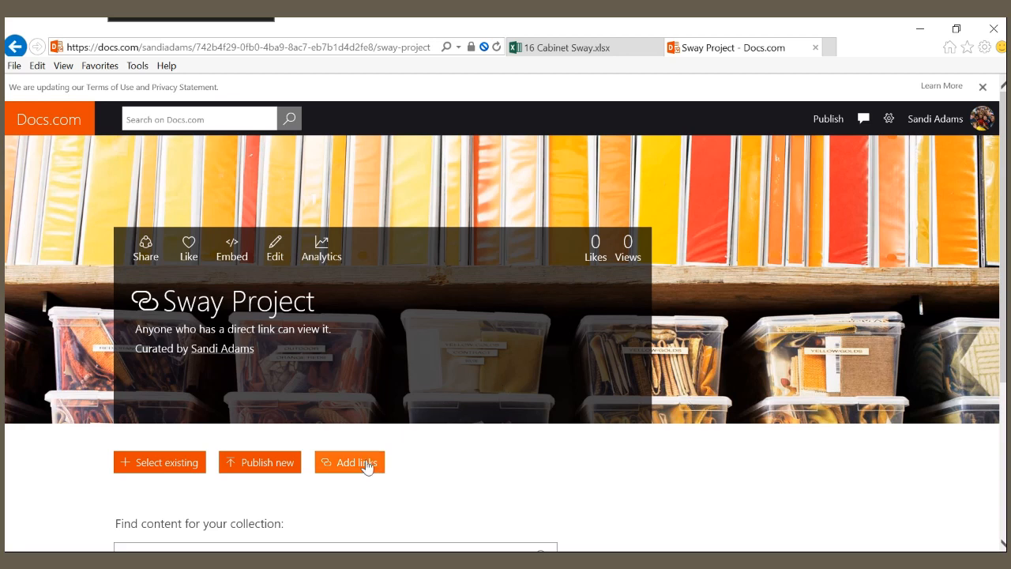
pyautogui.click(349, 461)
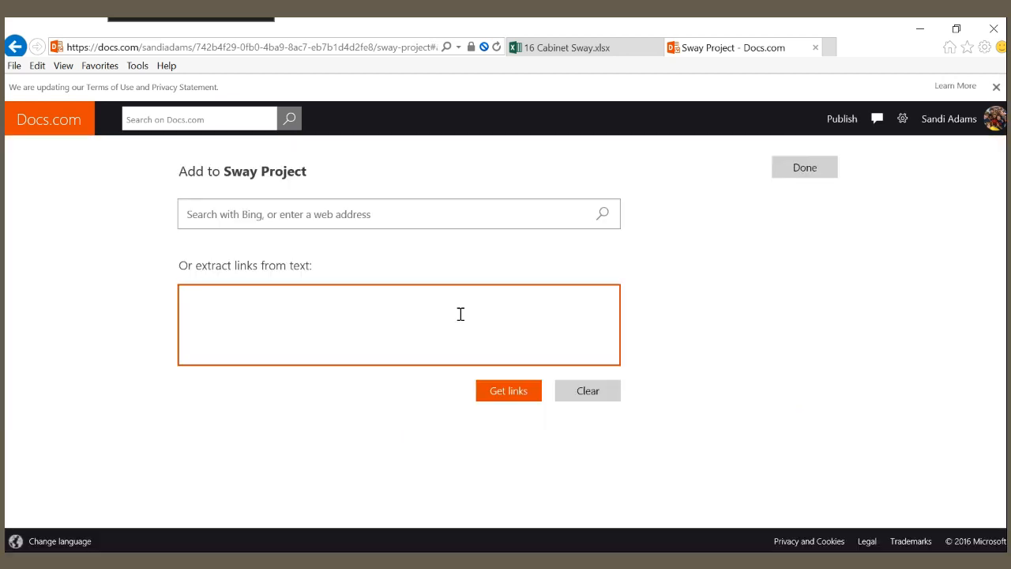
# Copy the 'Link to your Sway' column from 16 Cabinet Sway.xlsx and return to Docs.com
pyautogui.click(569, 47)
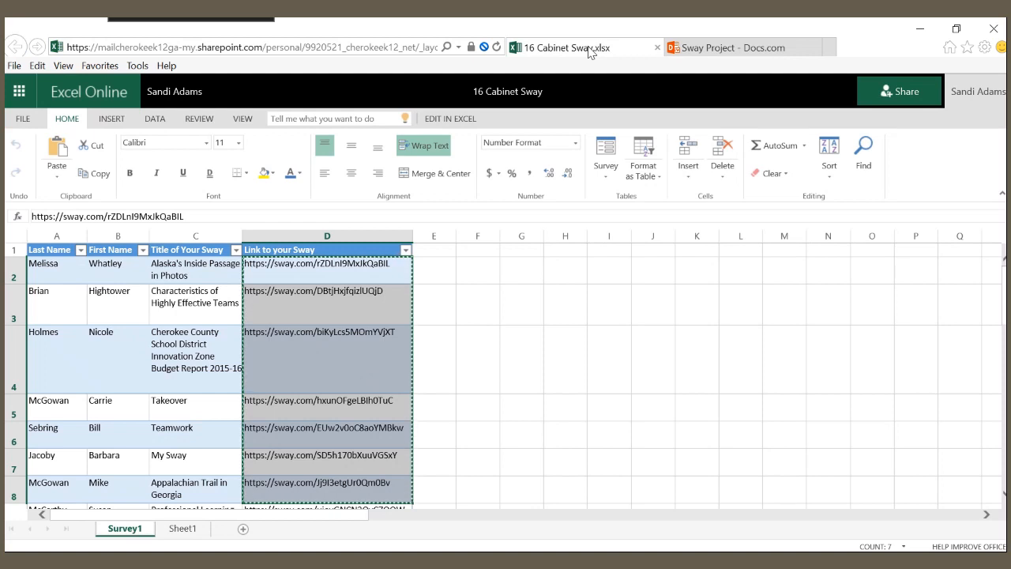
pyautogui.moveTo(644, 98)
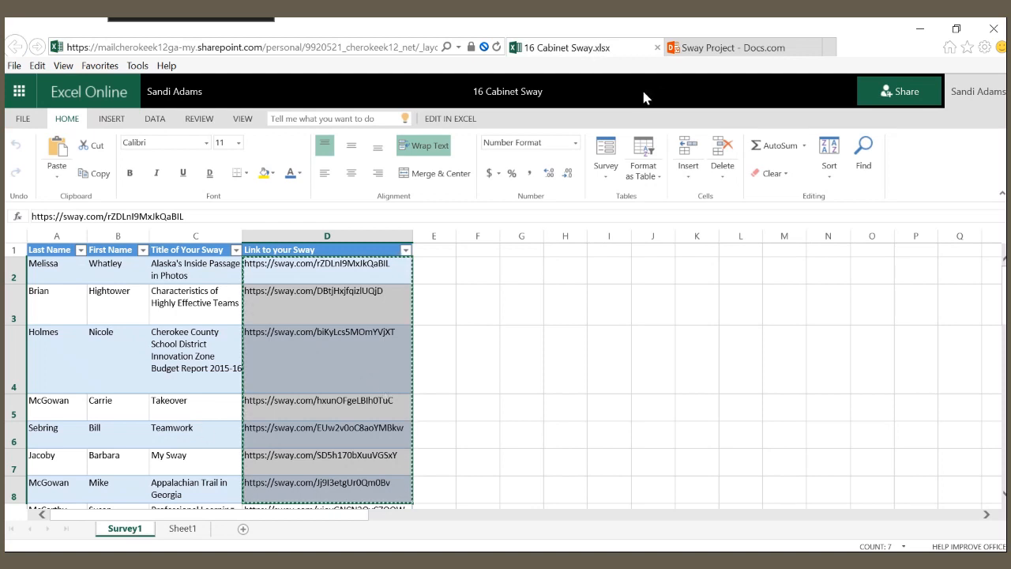
pyautogui.click(726, 48)
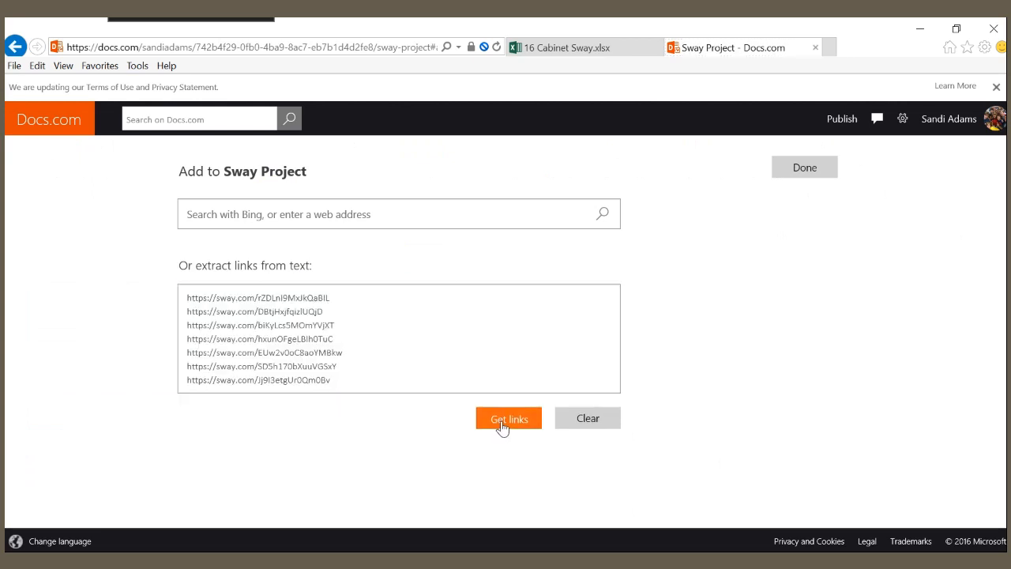
# Extract the pasted Sway links, add the found Sways to the collection, and finish with Done
pyautogui.click(508, 417)
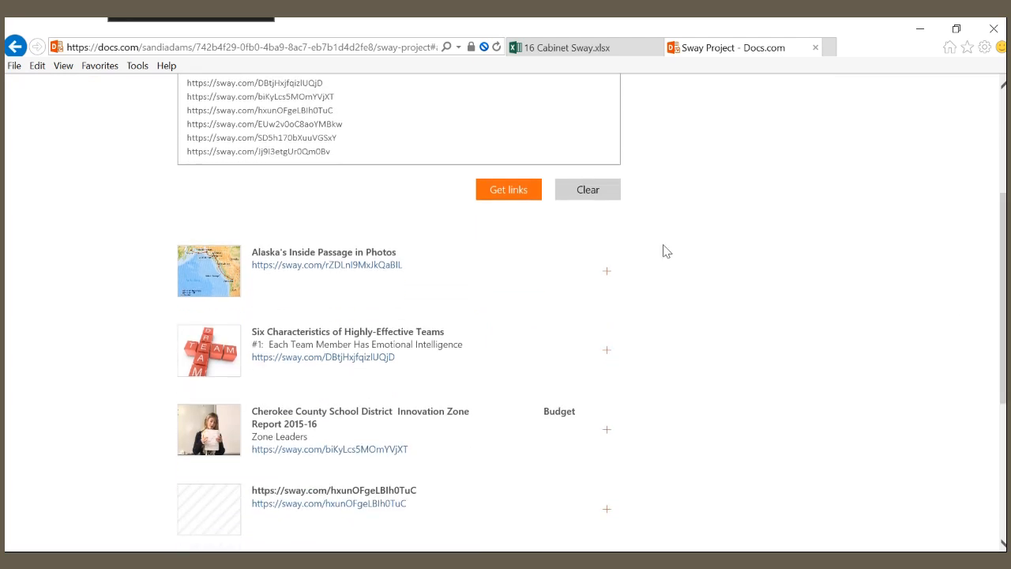
pyautogui.click(509, 190)
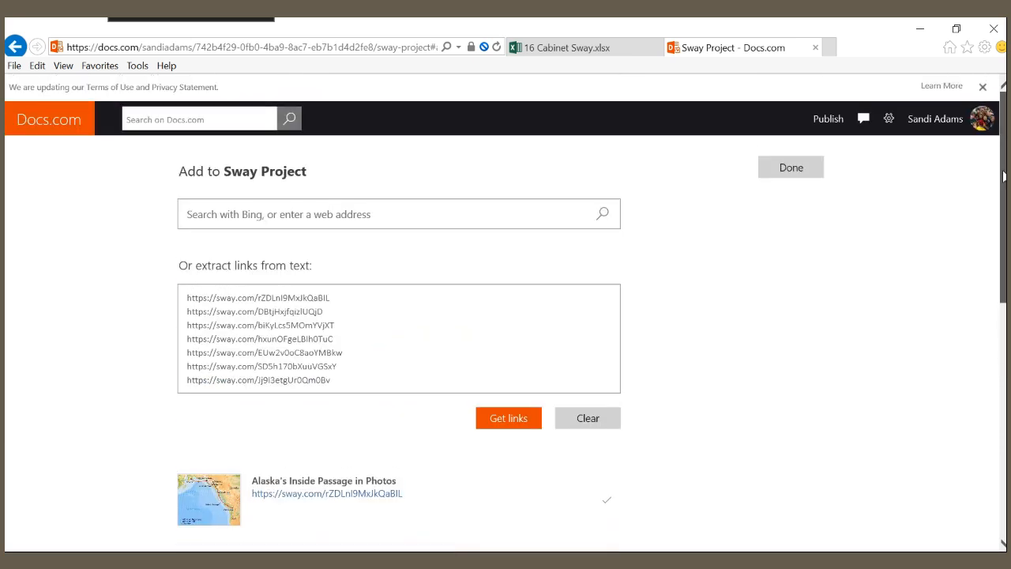
pyautogui.click(790, 167)
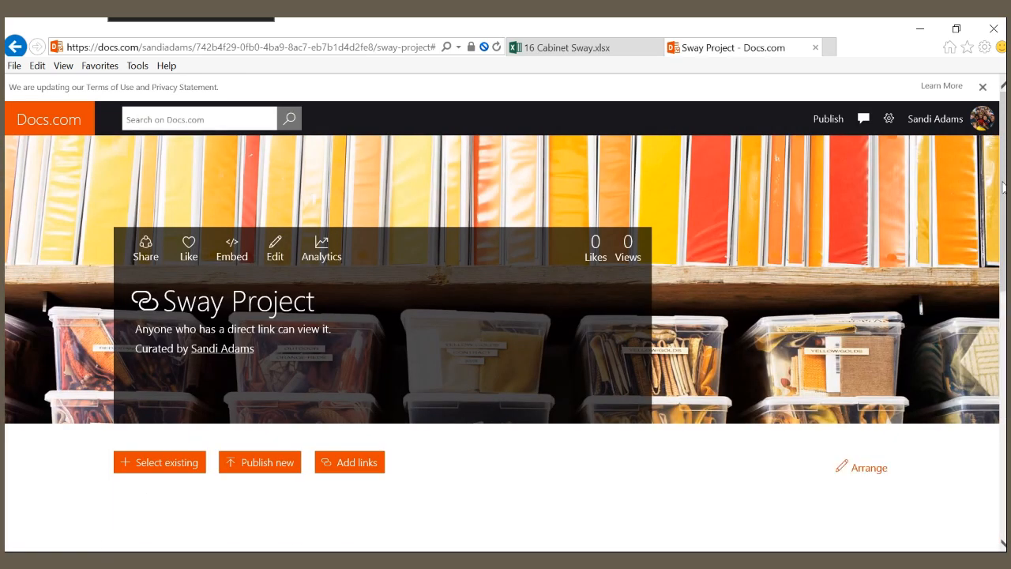
# Review the added student Sways and bring up the collection's Share options with its short link
pyautogui.scroll(-3)
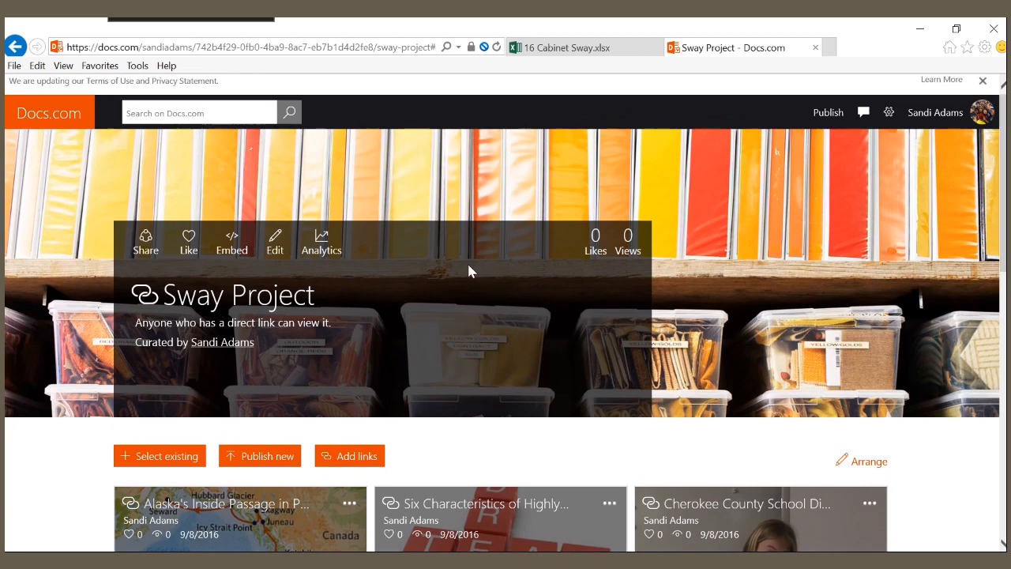
pyautogui.click(145, 240)
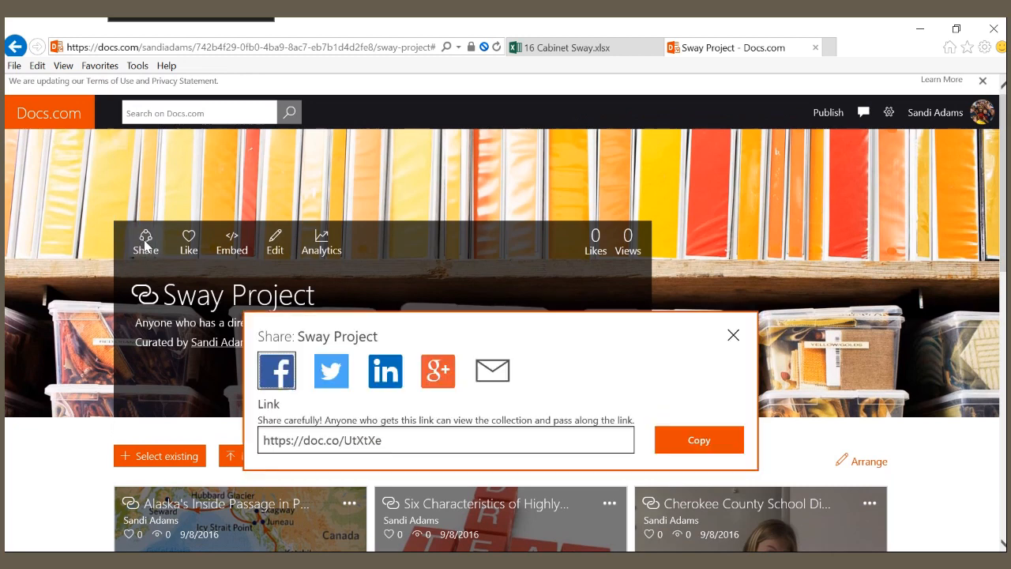